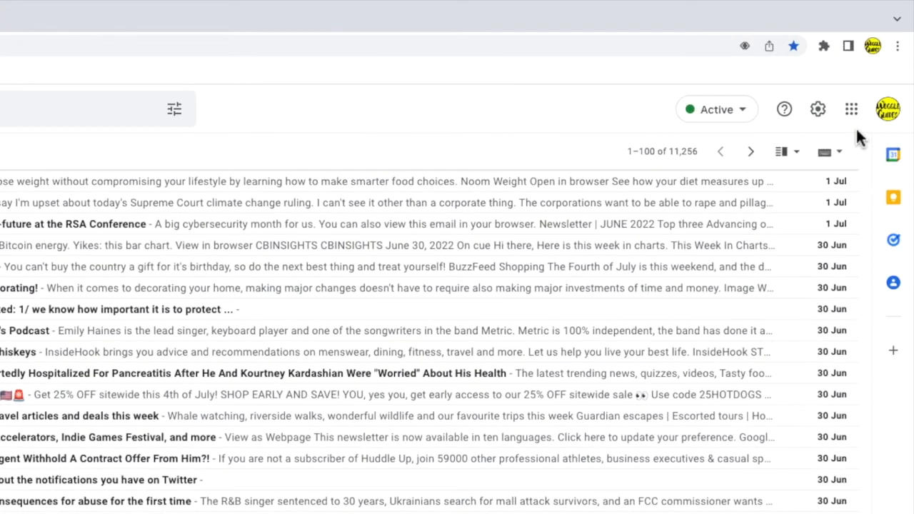
pyautogui.moveTo(900, 131)
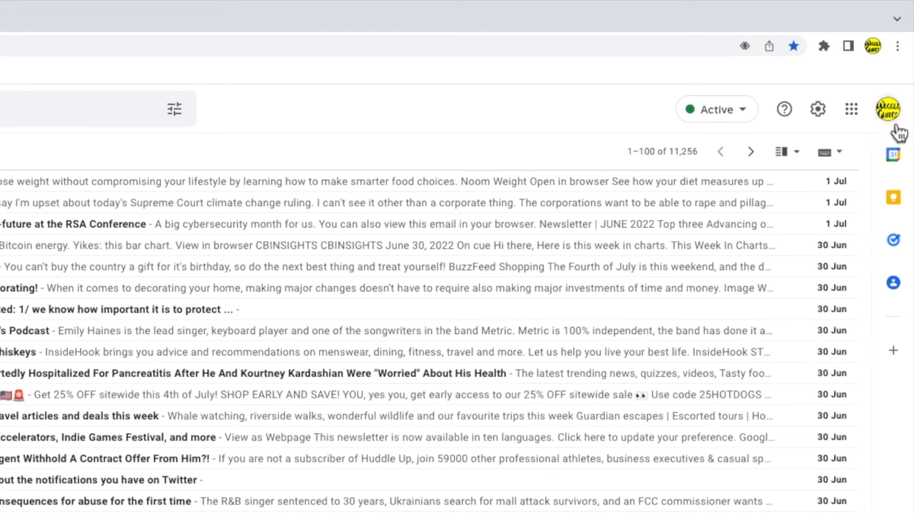
pyautogui.moveTo(894, 108)
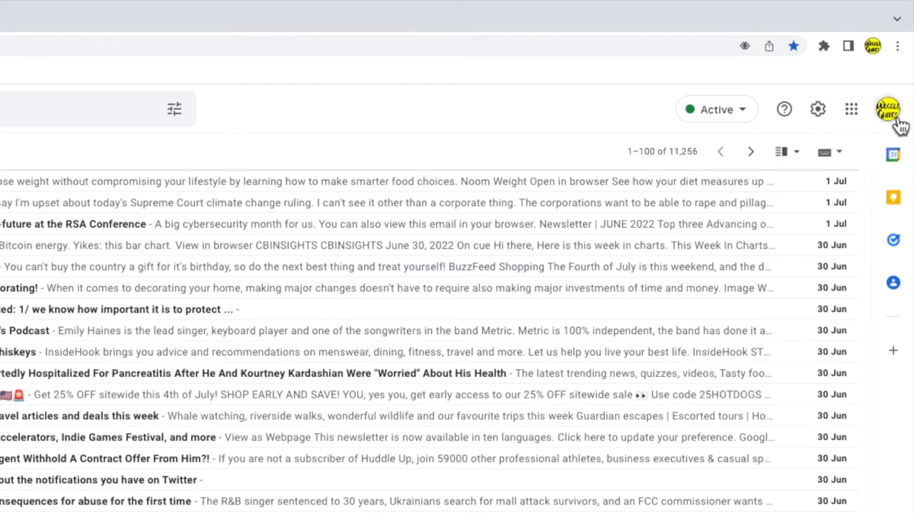
# Show the account menu from the profile avatar in Gmail.
pyautogui.click(876, 108)
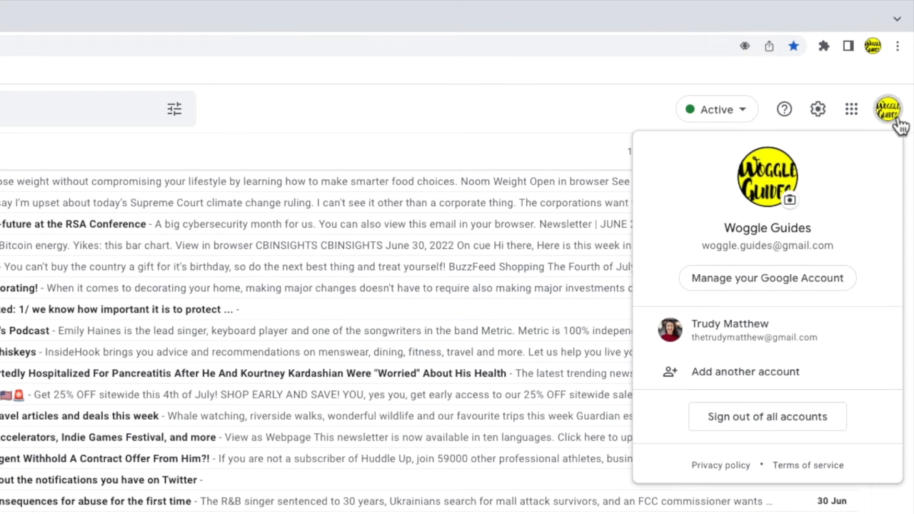
pyautogui.moveTo(873, 263)
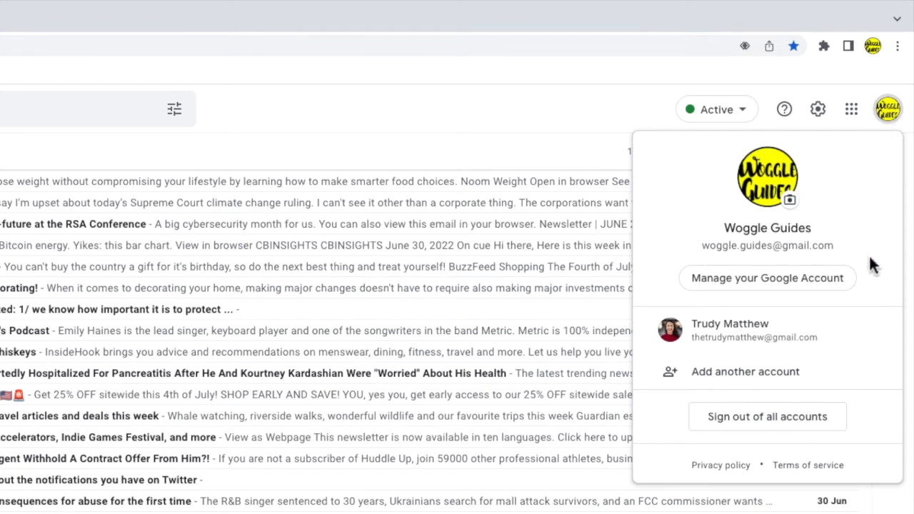
pyautogui.moveTo(857, 288)
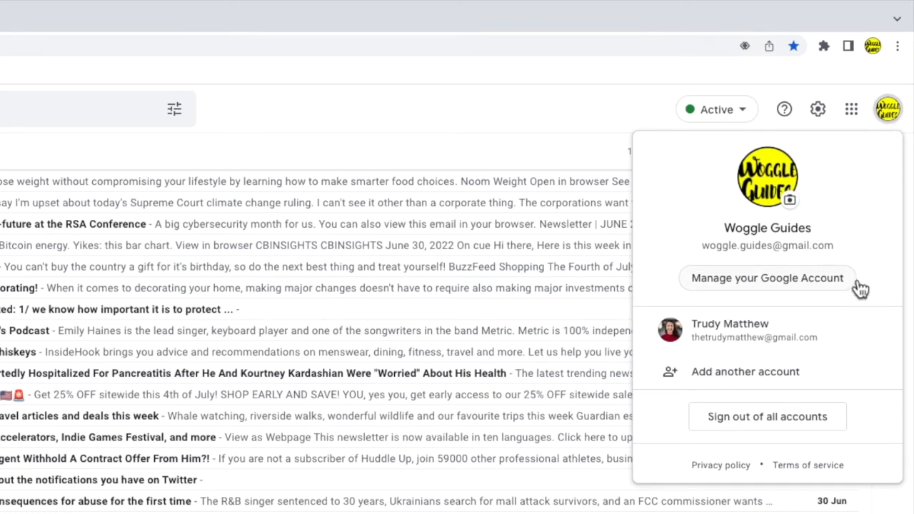
# Go to the Google Account home via 'Manage your Google Account'.
pyautogui.click(767, 277)
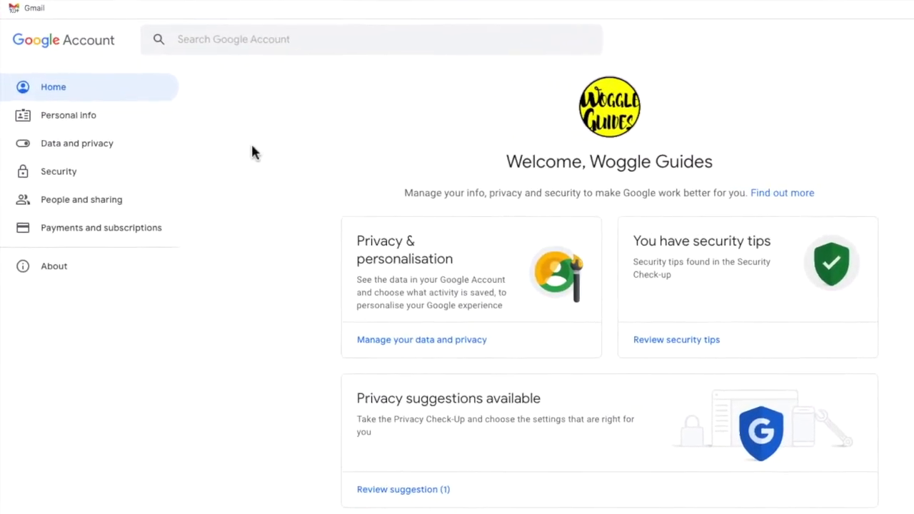
pyautogui.moveTo(207, 123)
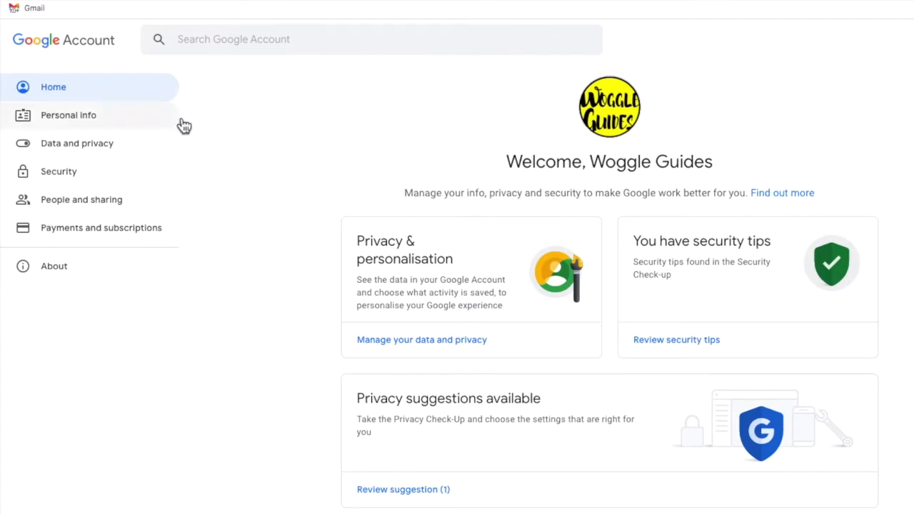
pyautogui.moveTo(174, 124)
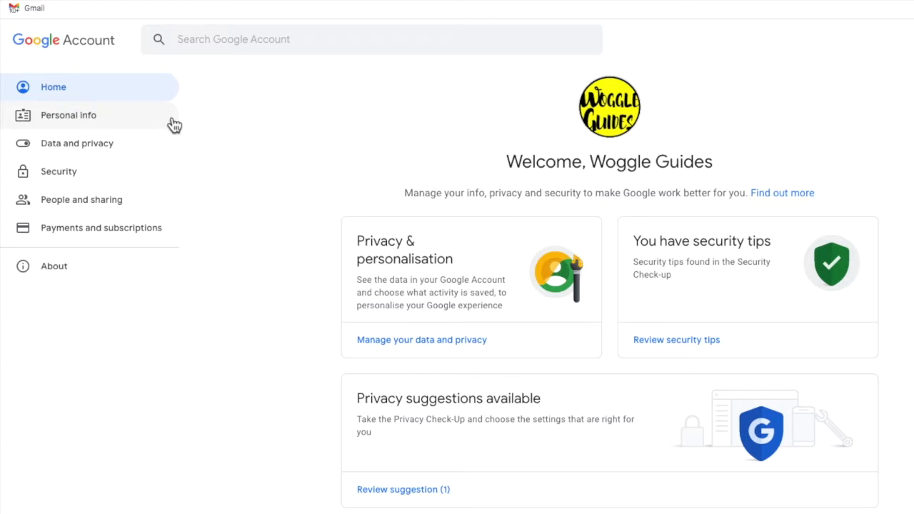
# Show Personal info and bring the Password card into view.
pyautogui.click(69, 115)
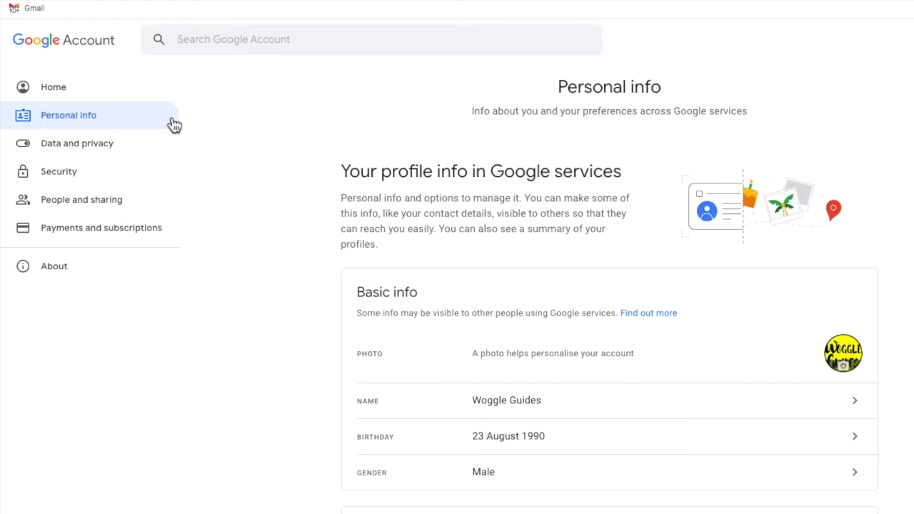
pyautogui.scroll(-3)
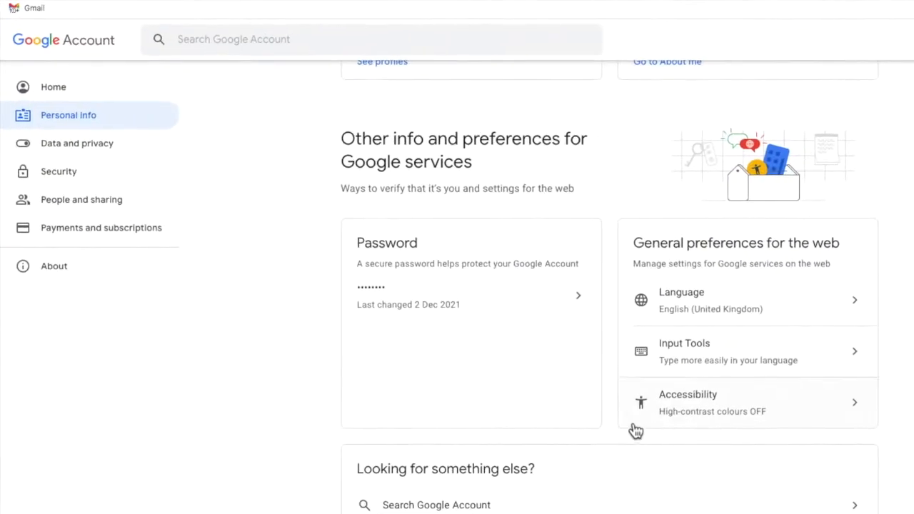
pyautogui.moveTo(491, 356)
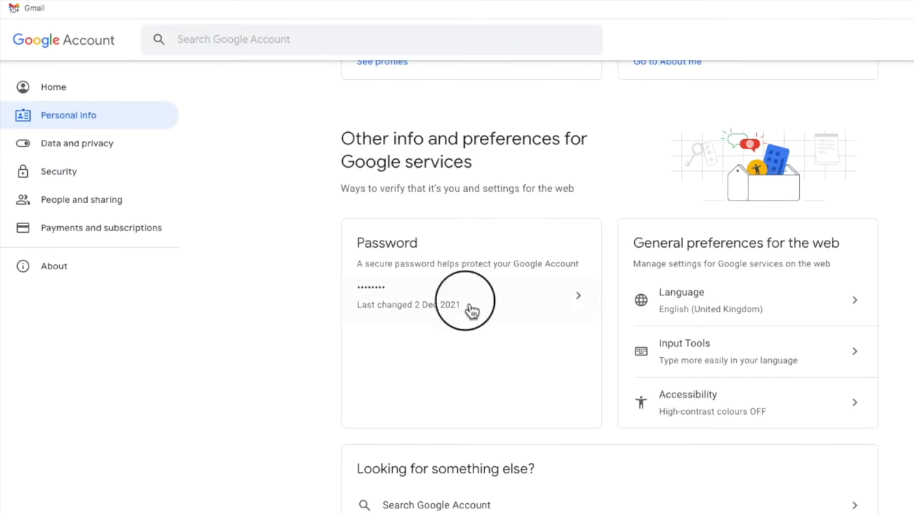
# Begin the password change and verify identity with the current password.
pyautogui.click(462, 300)
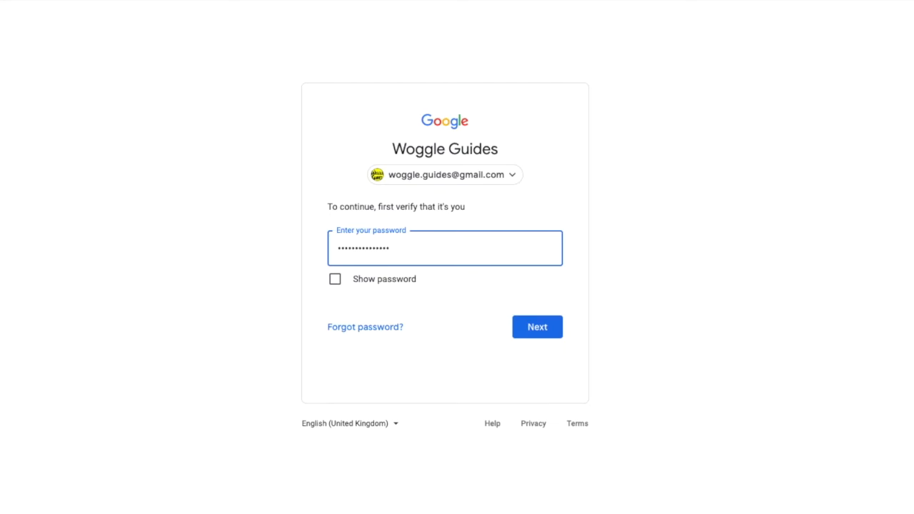
pyautogui.click(536, 327)
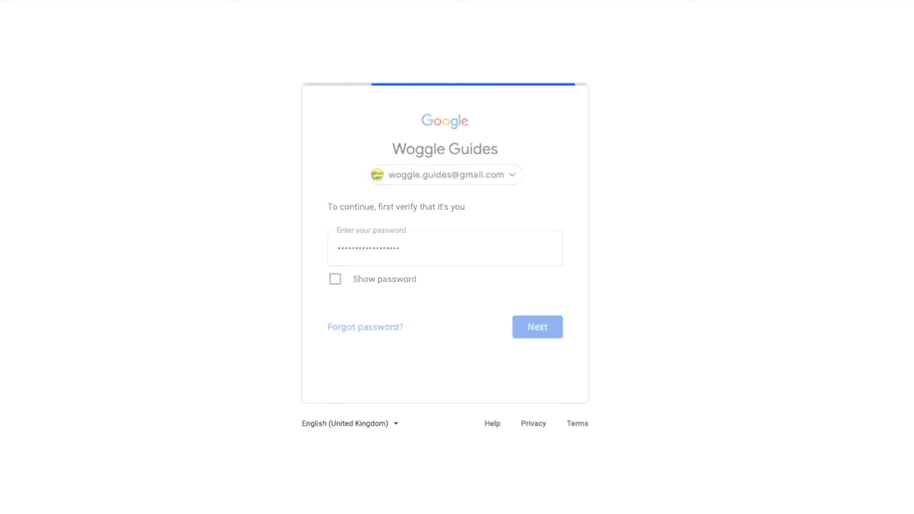
pyautogui.click(536, 325)
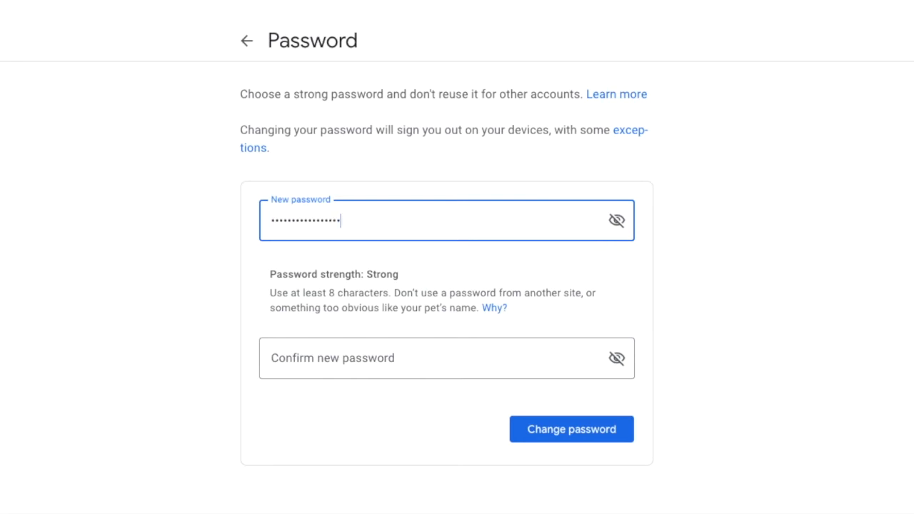
# Confirm the new strong password and save it, returning to Personal info.
pyautogui.click(616, 219)
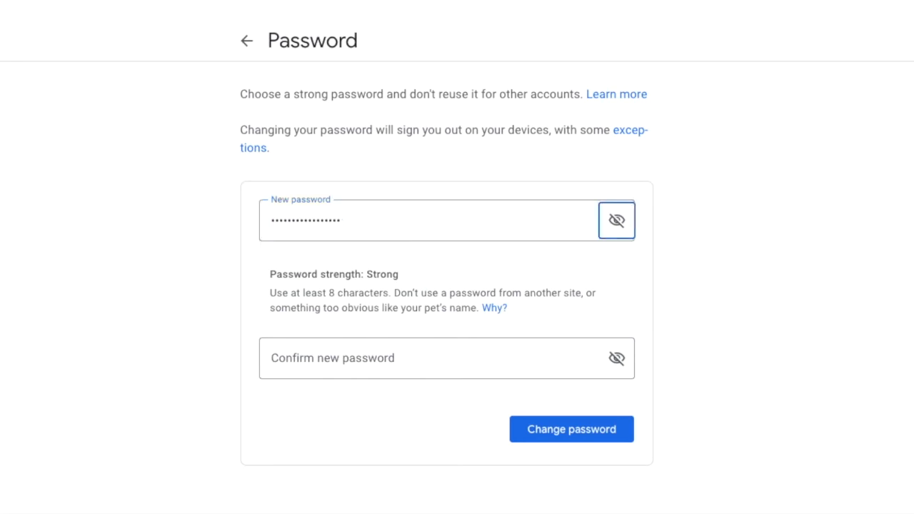
pyautogui.click(428, 358)
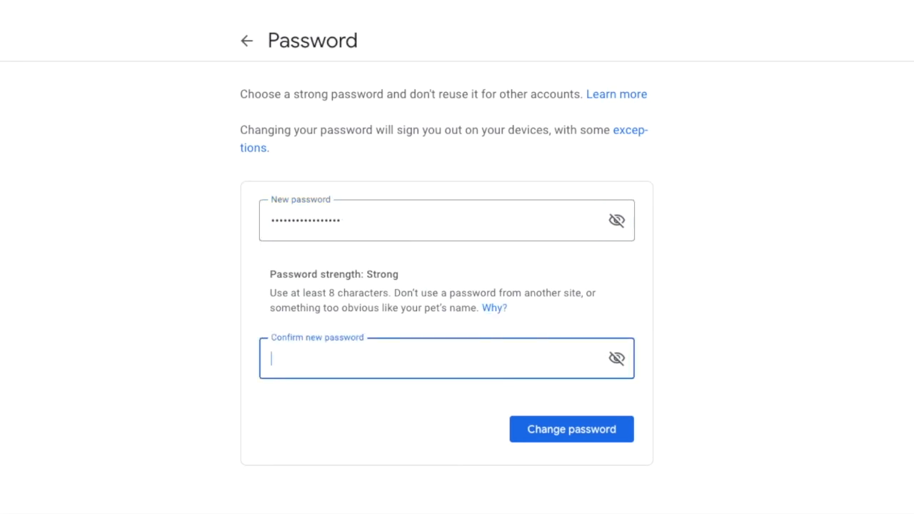
pyautogui.write('••••••')
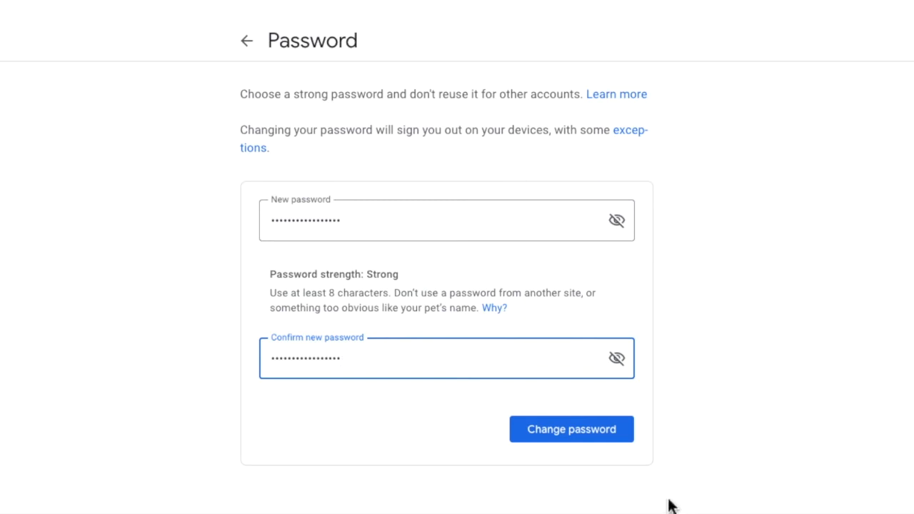
pyautogui.click(571, 428)
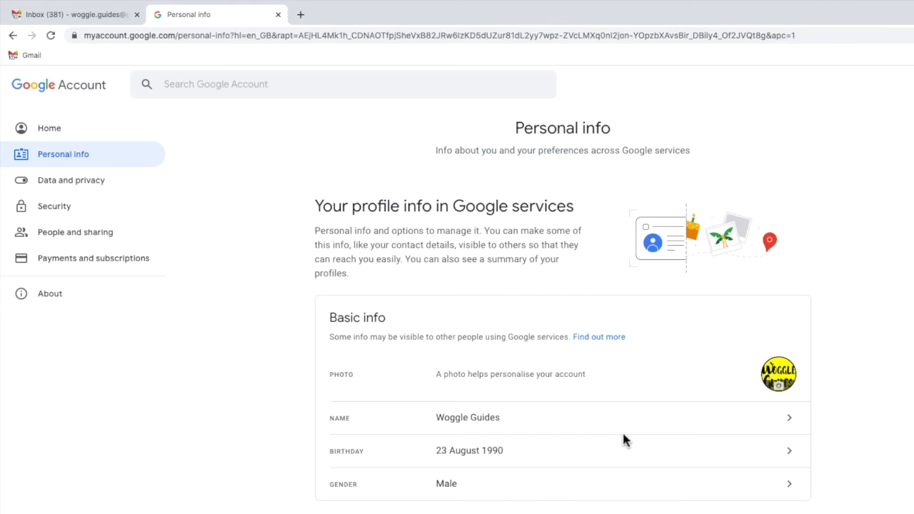